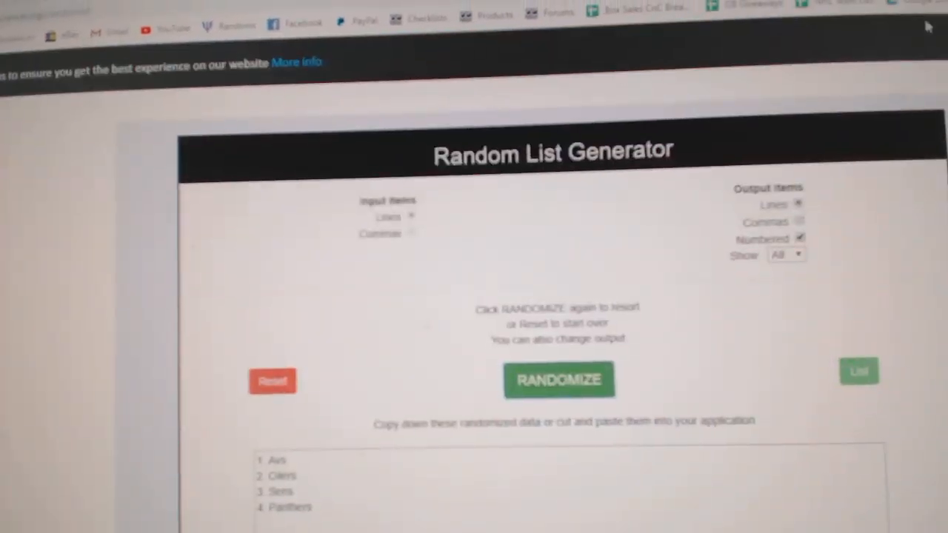
Reshuffle the opening team-name lists, including the Kings and Ducks list, twice each
scroll(down, 3)
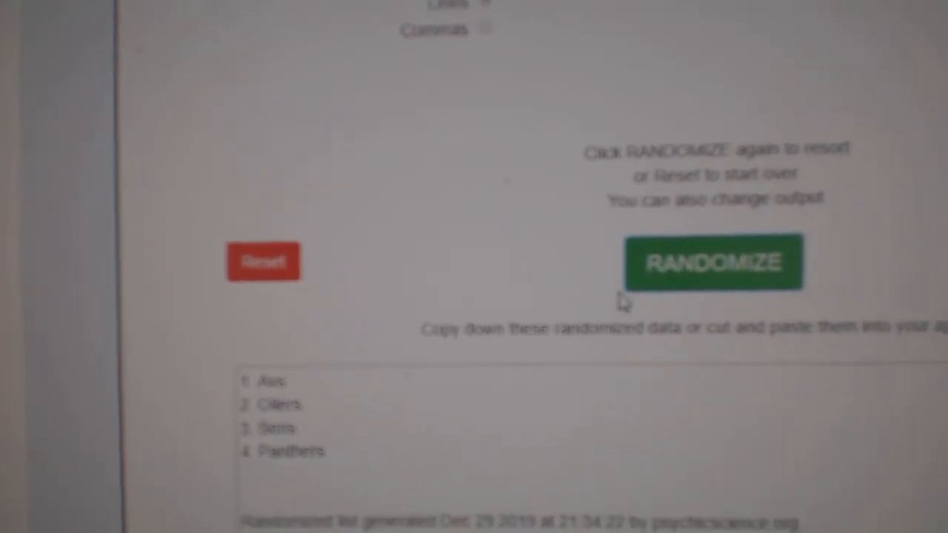
click(714, 261)
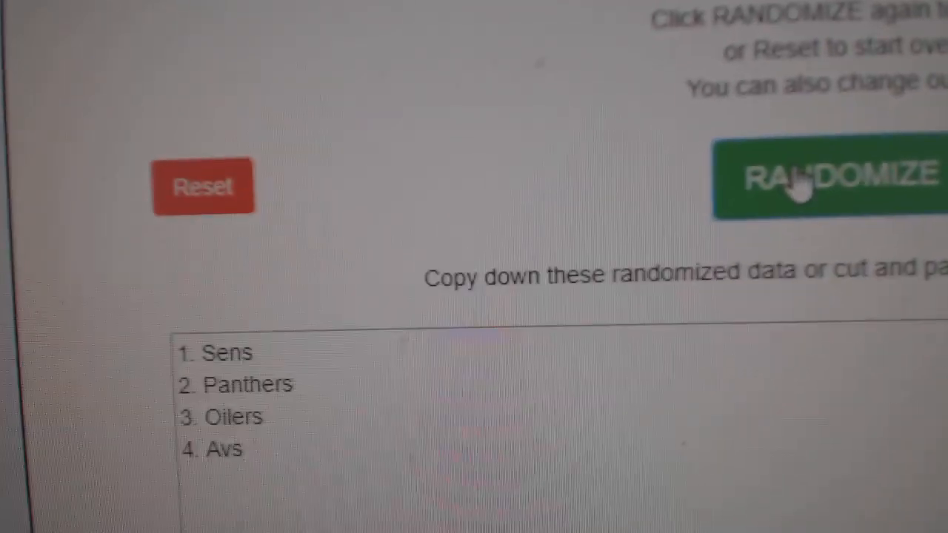
click(830, 181)
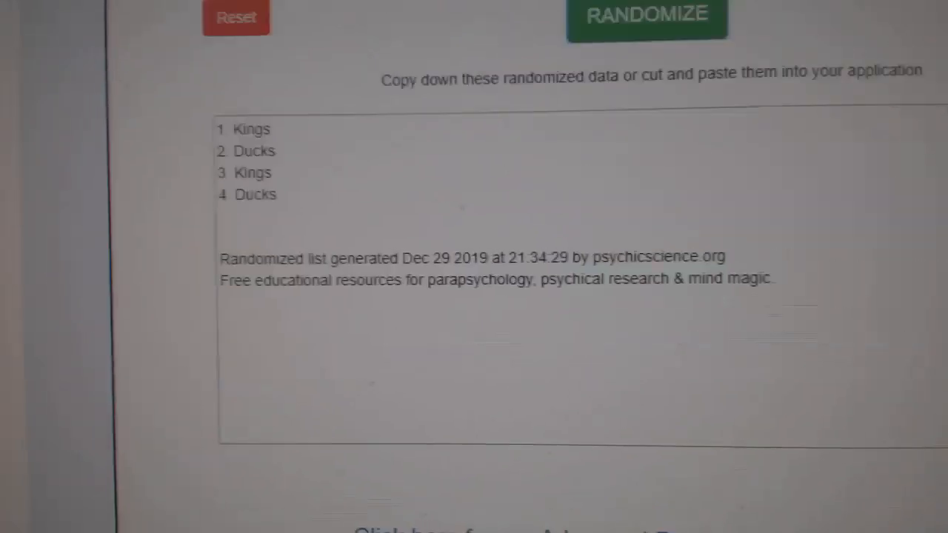
click(646, 16)
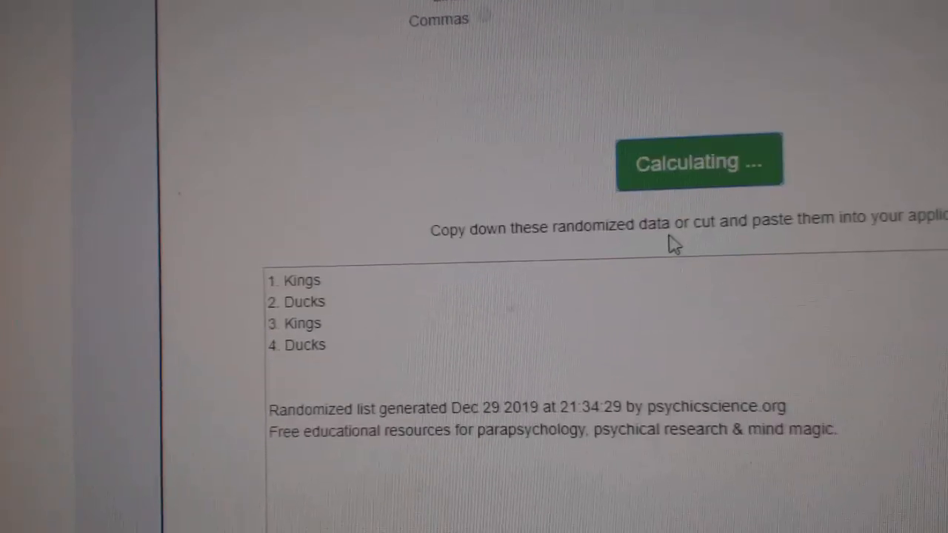
click(699, 160)
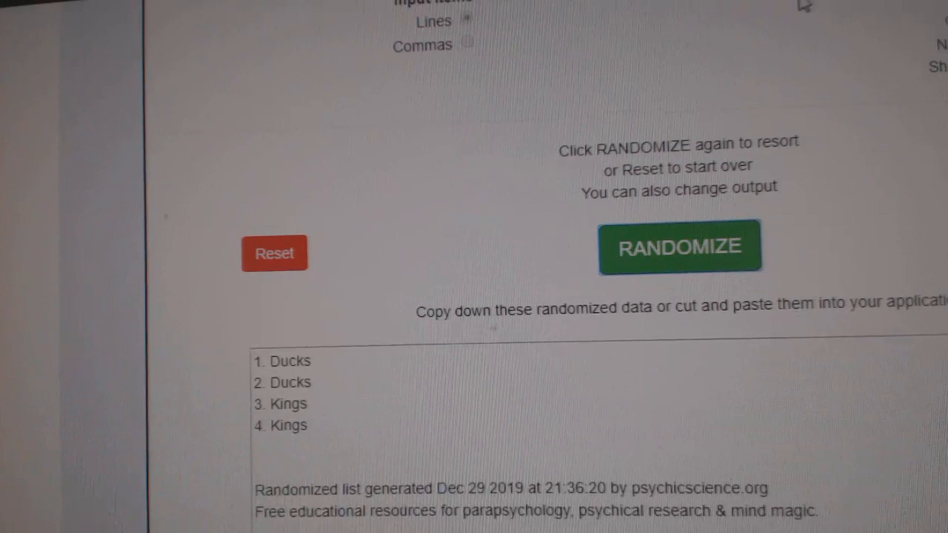
Reshuffle the Flames, Sens, Lightning list and the Canucks and Devils list
click(680, 246)
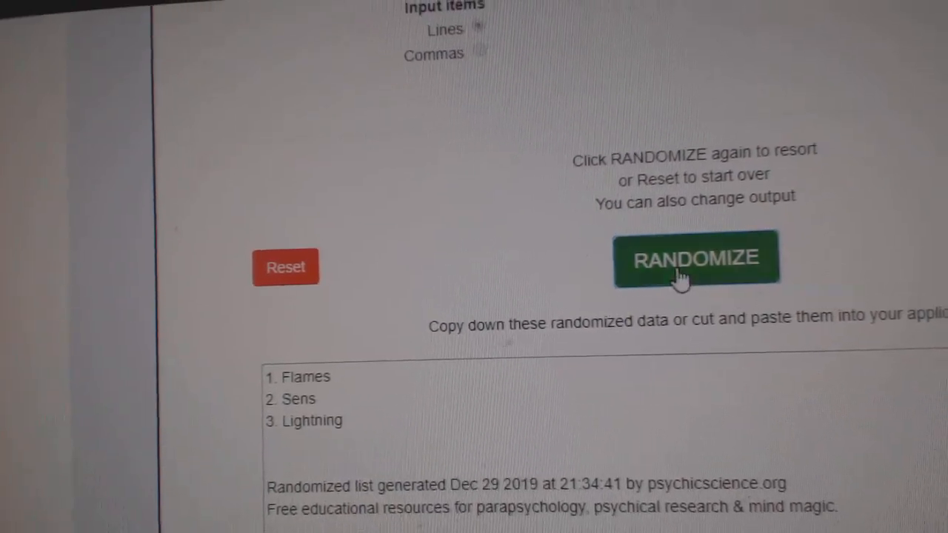
click(694, 258)
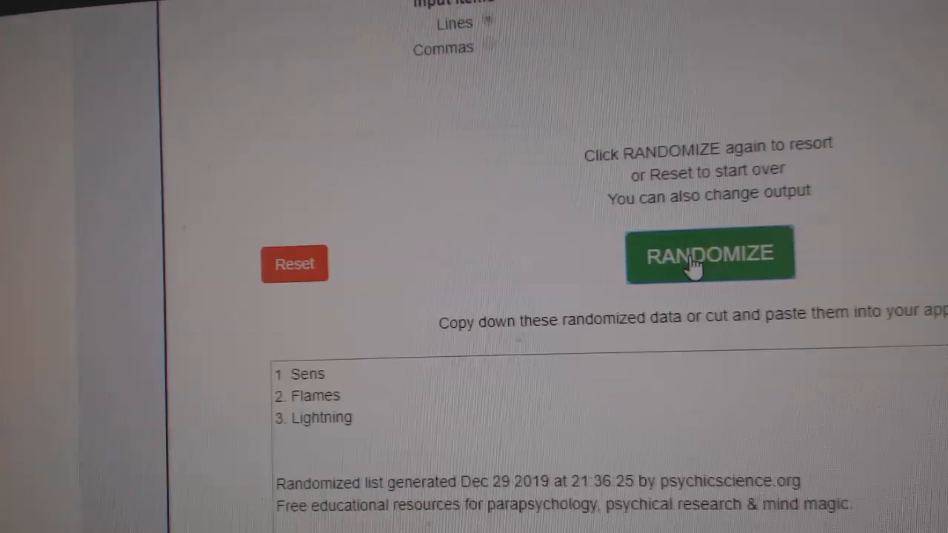
click(709, 254)
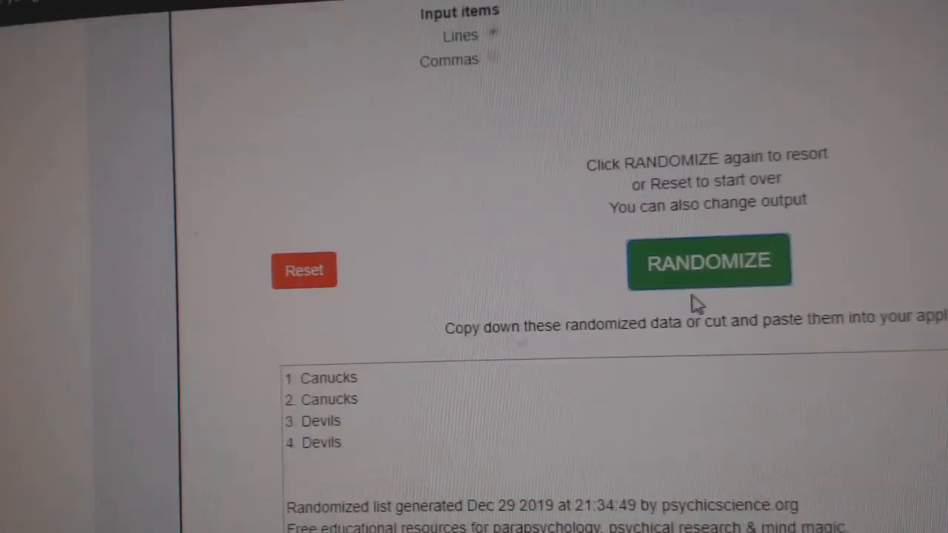
click(708, 261)
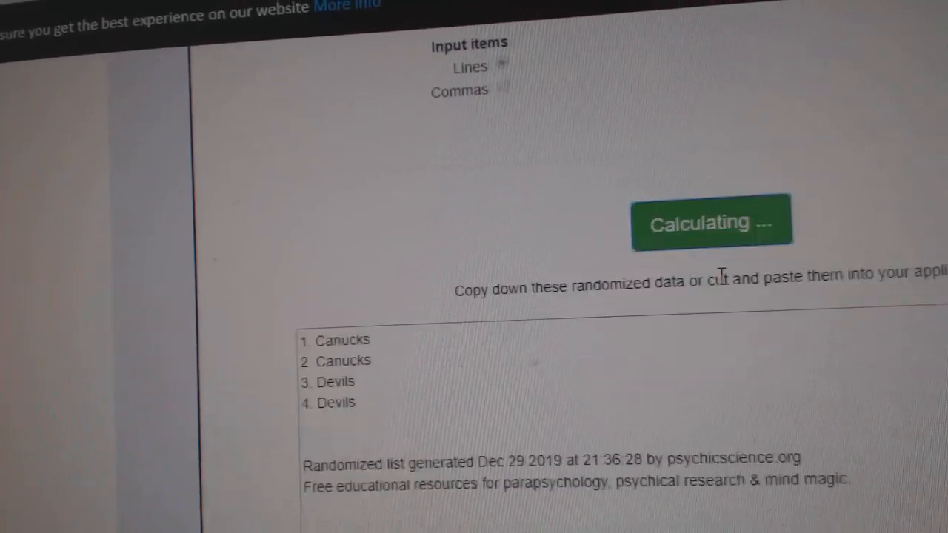
Reshuffle the Habs, Leafs, Sens list until it reads Habs, Sens, Leafs
click(711, 220)
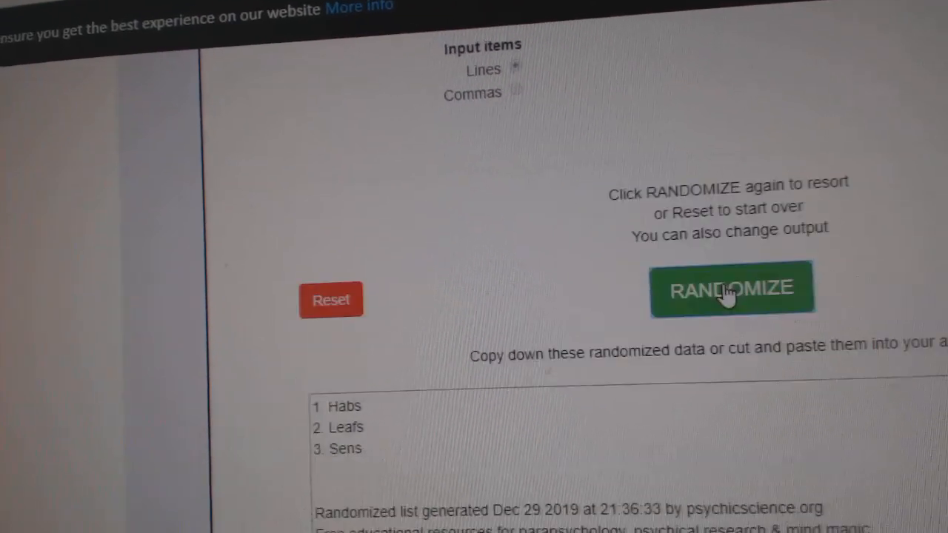
click(731, 288)
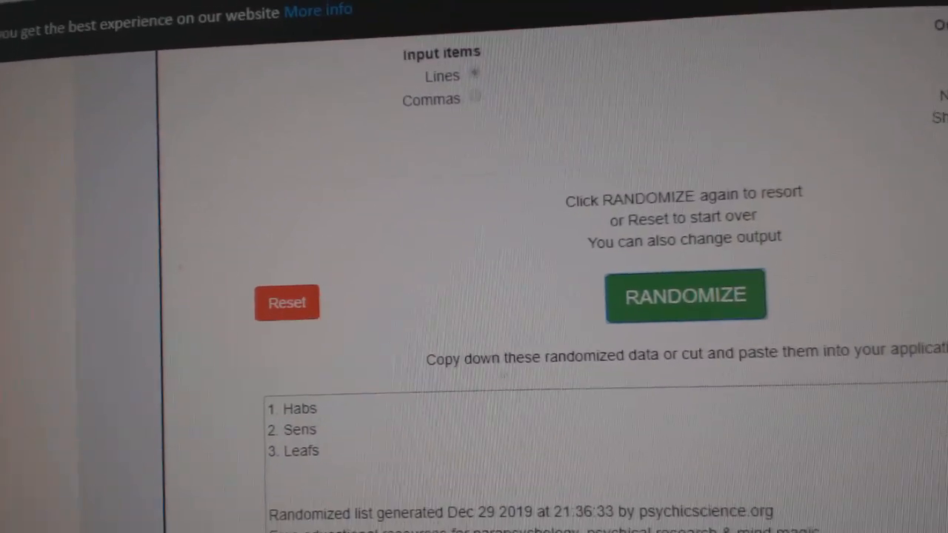
click(685, 294)
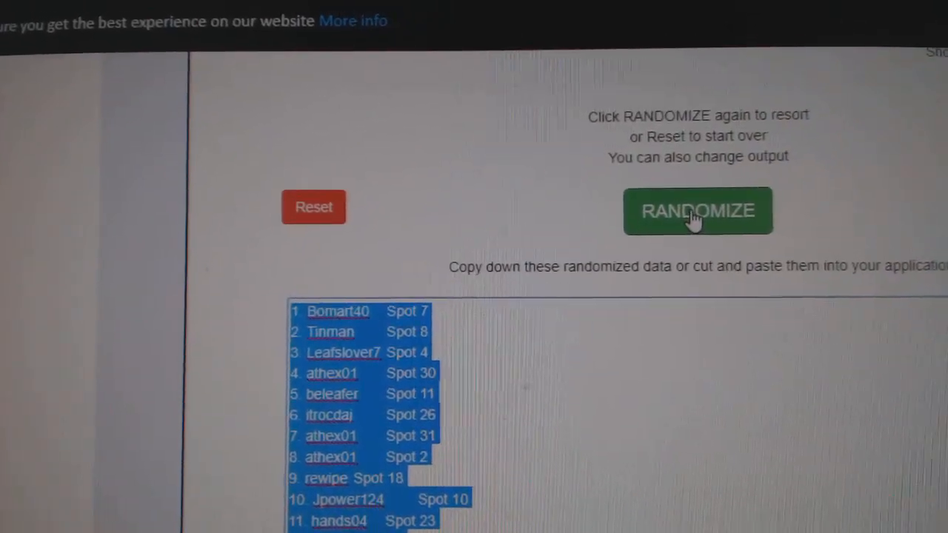
Shuffle the username and spot-number list twice, leaving athex01 with Spot 31 first
click(696, 211)
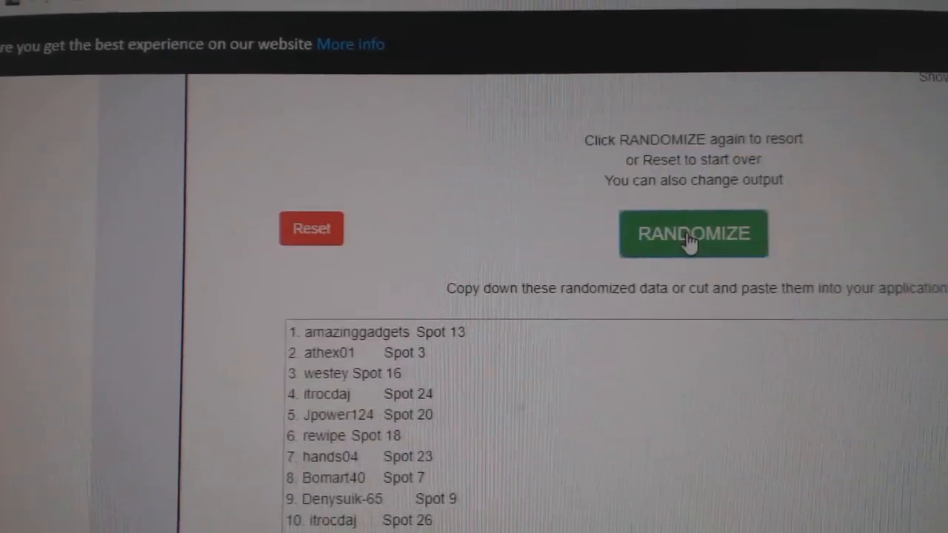
click(692, 234)
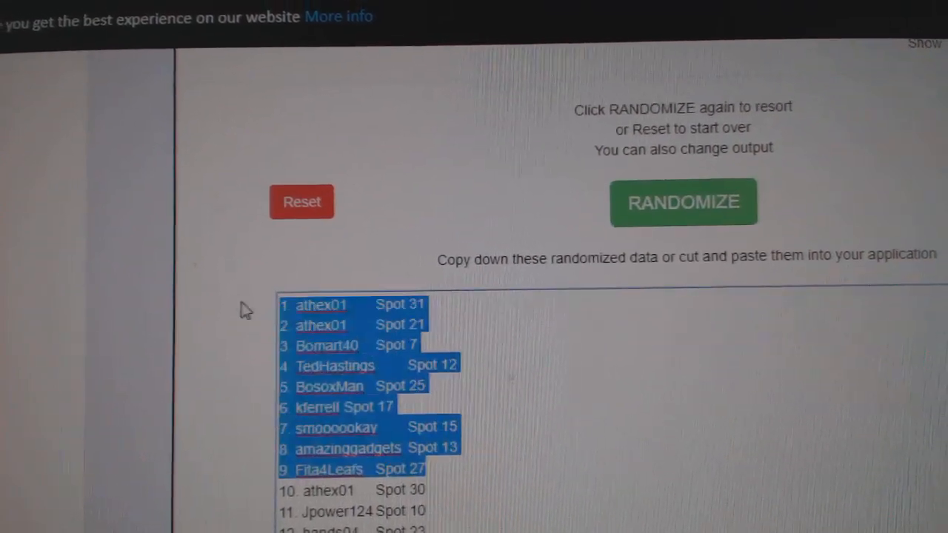